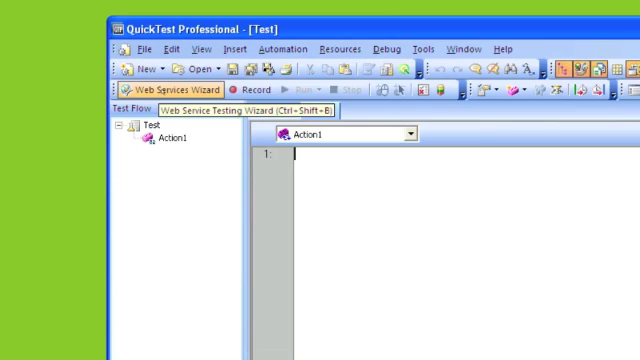
Launch the Web Service Testing Wizard from the toolbar.
click(160, 89)
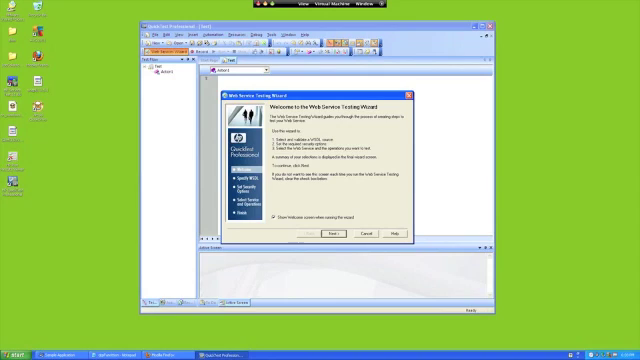
Keep the HPFlights_Service WSDL URL and add GetFlights to Selected Operations.
click(325, 232)
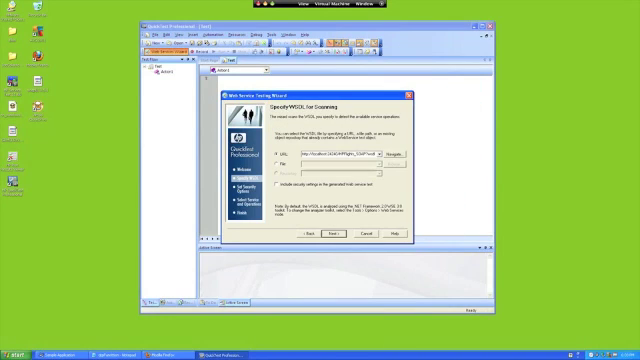
click(328, 231)
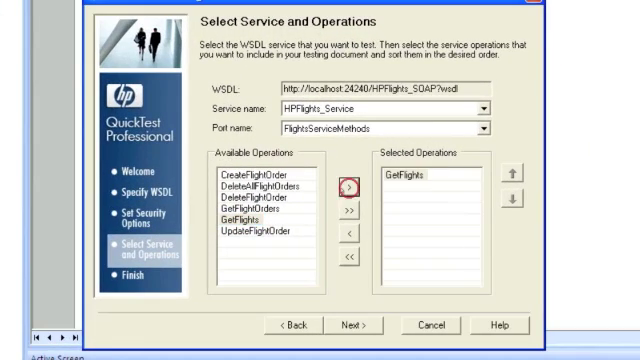
click(350, 326)
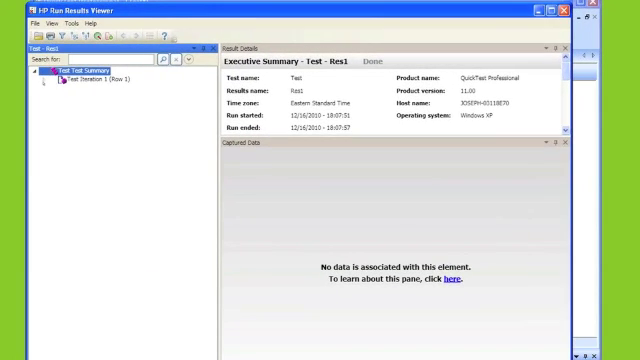
Expand the Test Summary tree to show Test Iteration 1 results.
click(40, 78)
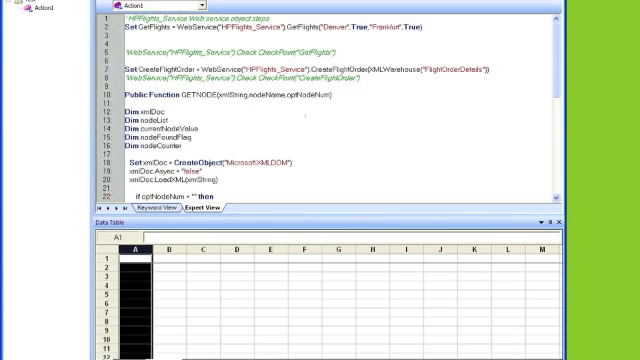
Scroll down the Expert View script to the GETNODE function area.
scroll(down, 3)
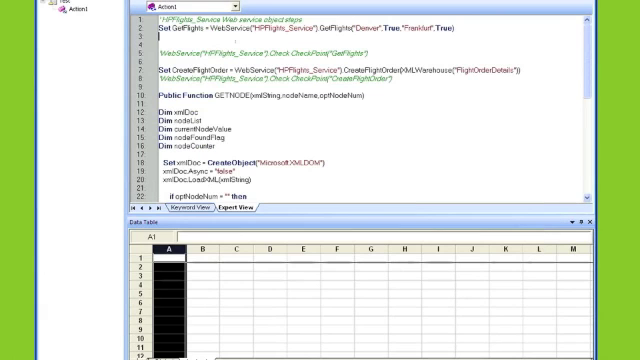
Start a GETNODE( call on line 3 after the GetFlights step.
text(GETNODE)
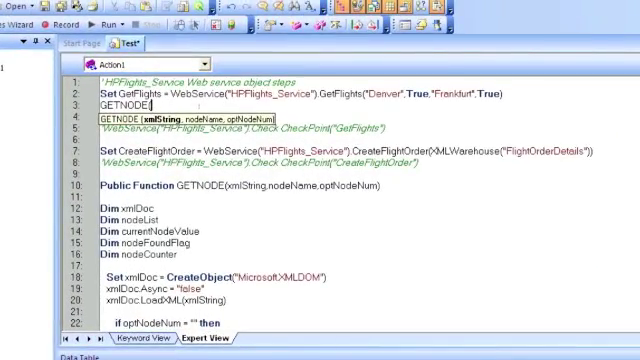
text((GetFlights,"FlightNumber",")
text(msgbox myFlight)
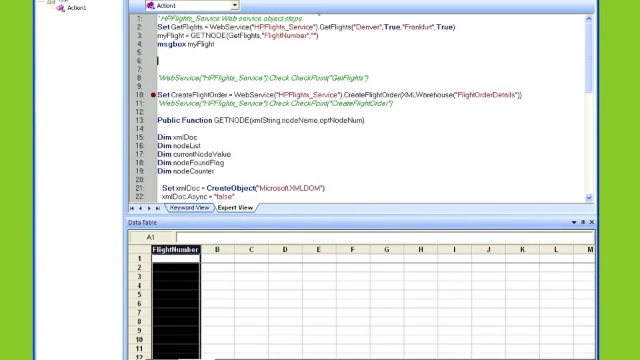
Store myFlight in the FlightNumber column of the Action1 data table.
text(DataTable.Value("FlightNumber","Action1") = myFlight)
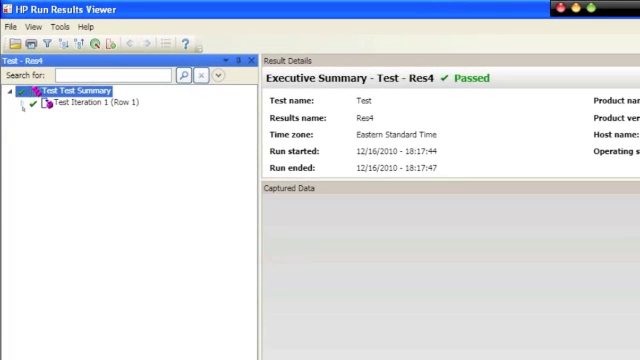
Expand Res4's Test Iteration 1 to show Action1 Summary and HPFlights_Service.
click(39, 101)
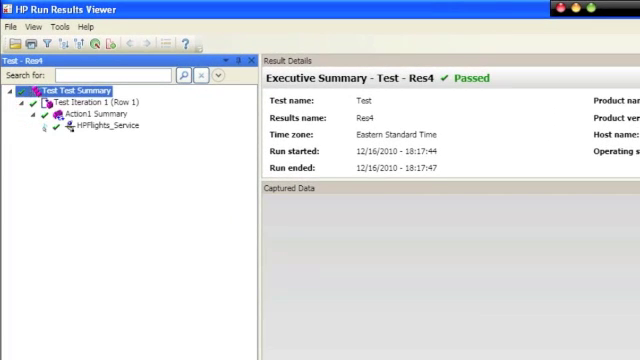